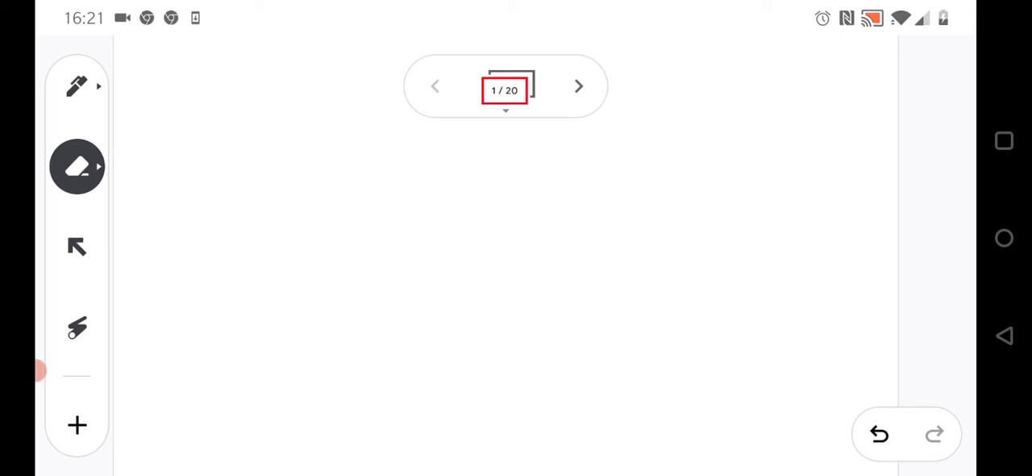
Sketch a black brain oval with spinal cord lines, then add blue inner lines and red strokes.
click(78, 87)
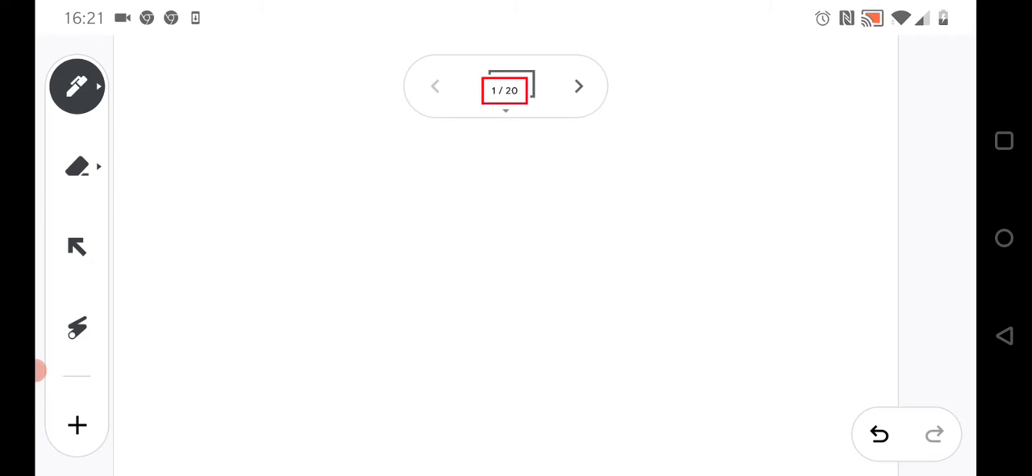
click(78, 87)
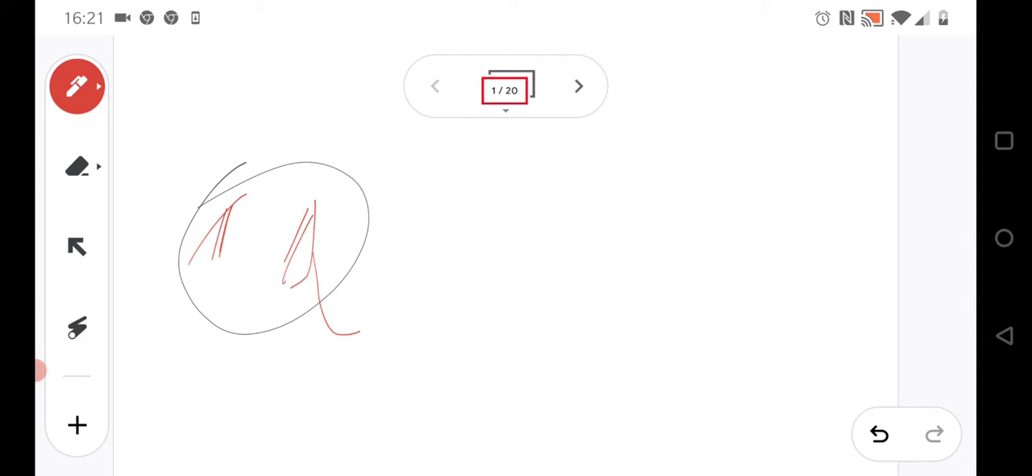
click(78, 87)
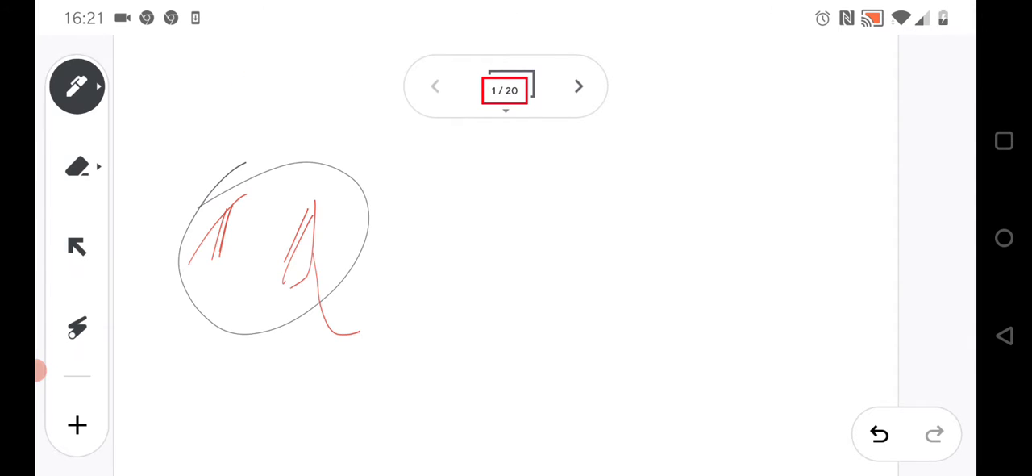
click(78, 87)
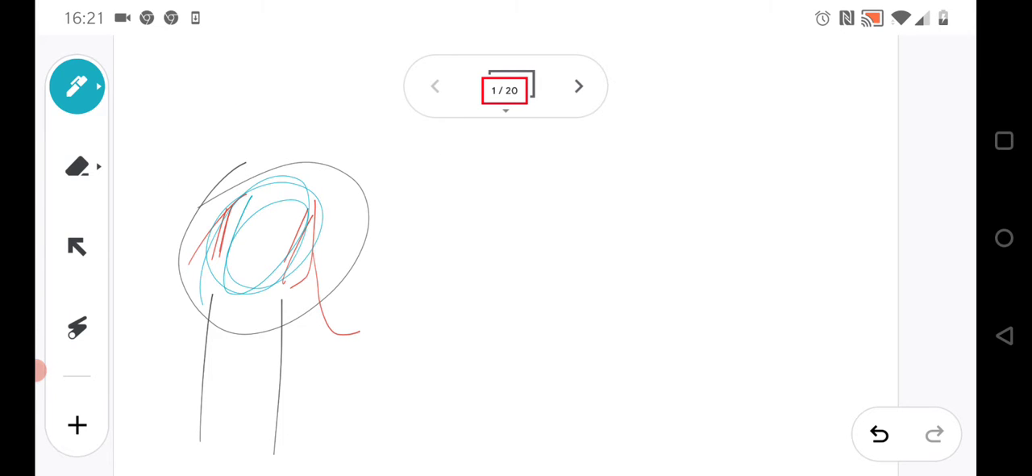
click(78, 87)
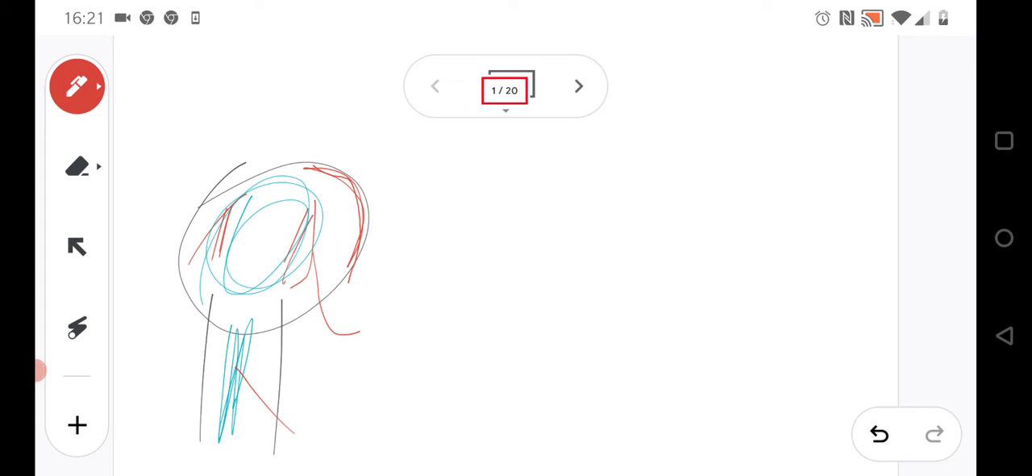
Draw and erase a black oval attempt on the right, leaving a curved black skull double line.
click(77, 87)
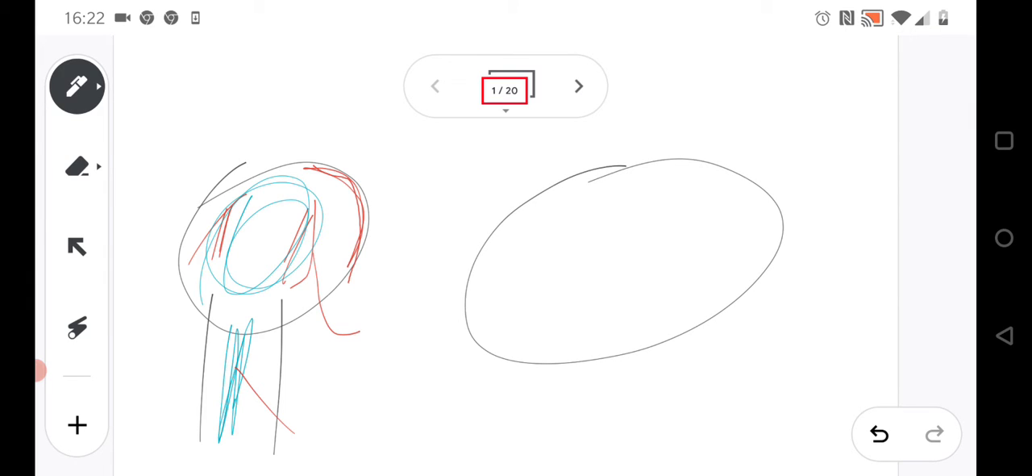
drag(500, 278, 646, 190)
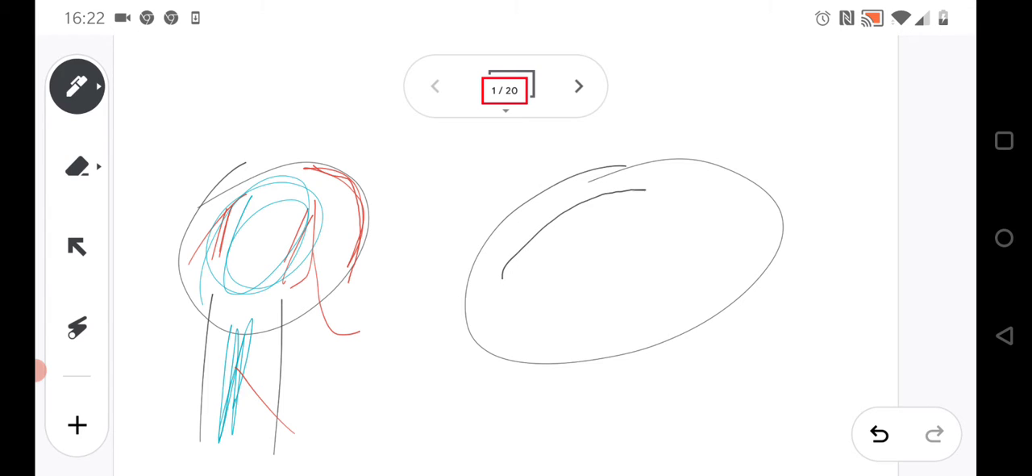
click(77, 166)
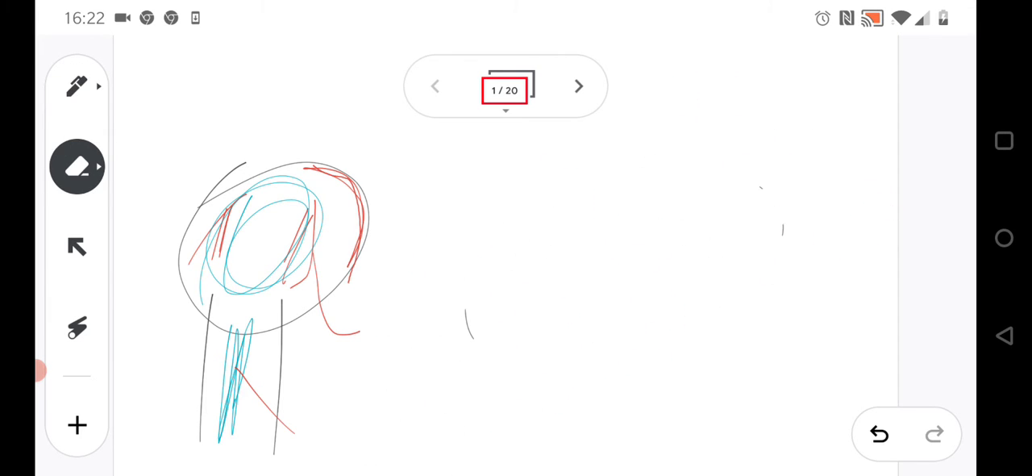
drag(584, 229, 706, 145)
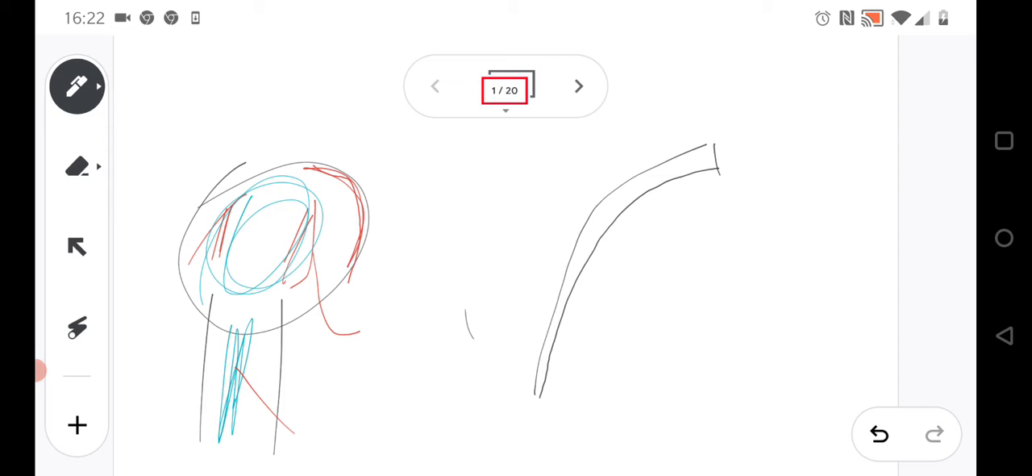
click(77, 87)
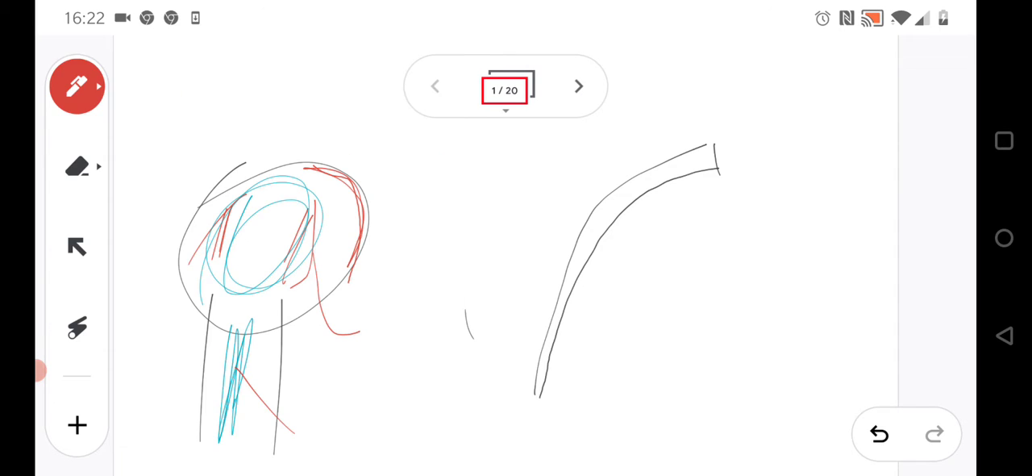
Draw parallel red, green and yellow curves beneath the black skull curve.
drag(661, 200, 549, 397)
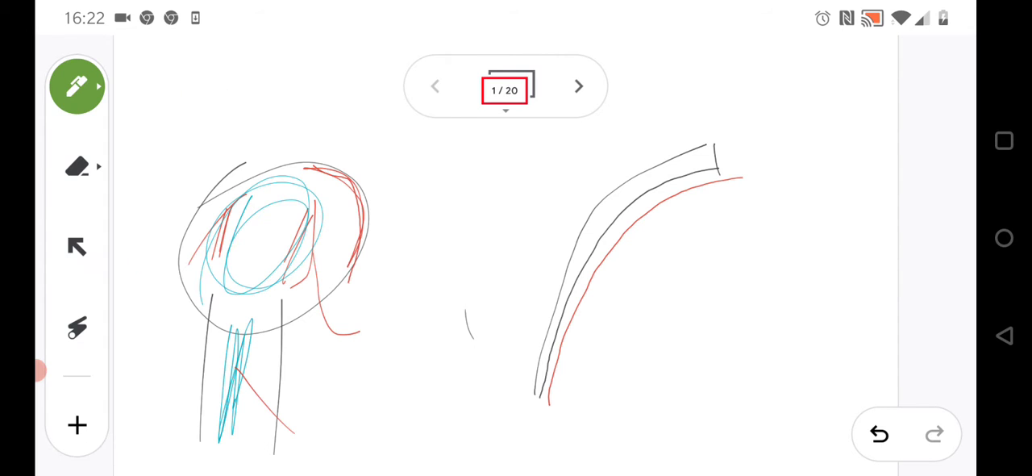
drag(610, 282, 555, 419)
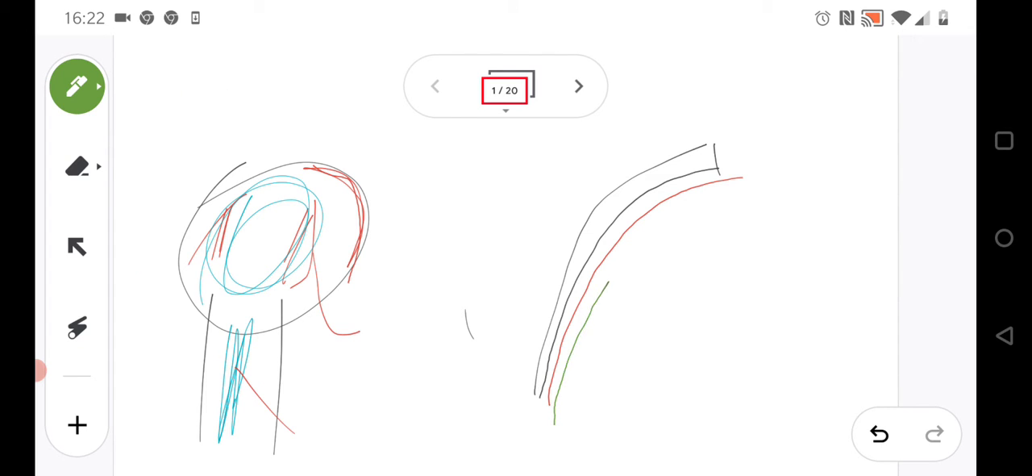
click(78, 87)
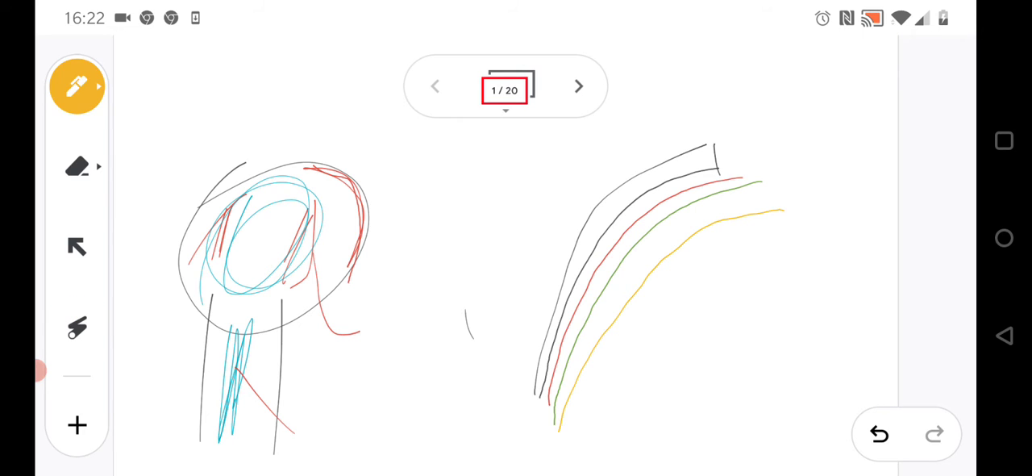
click(78, 87)
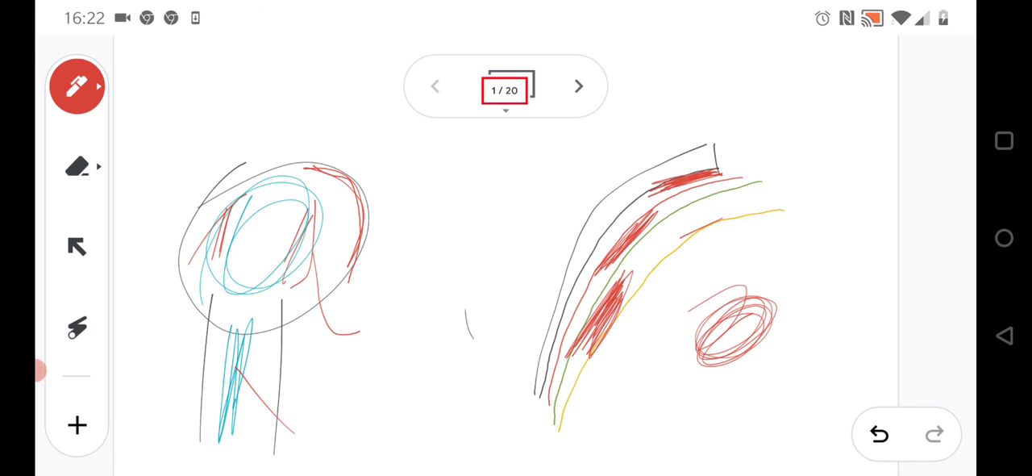
Scribble red bleeding between the layers and a red blob beside them.
click(77, 88)
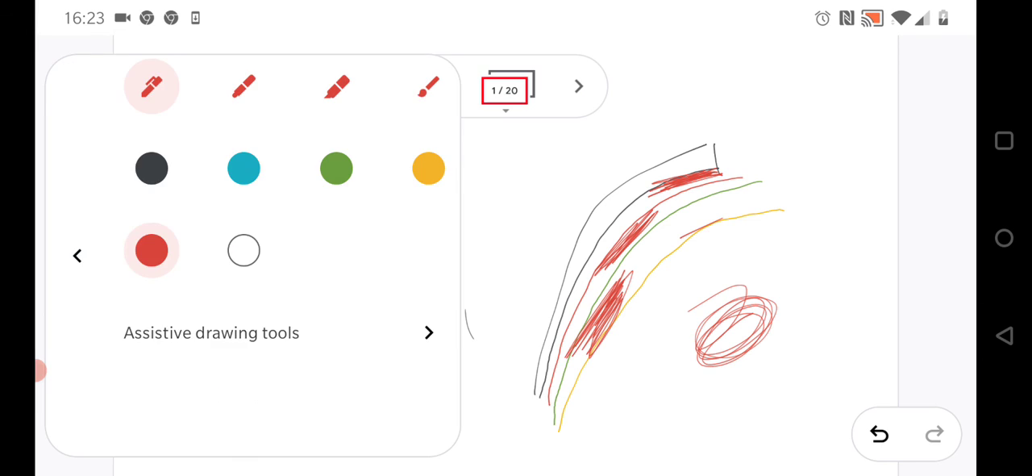